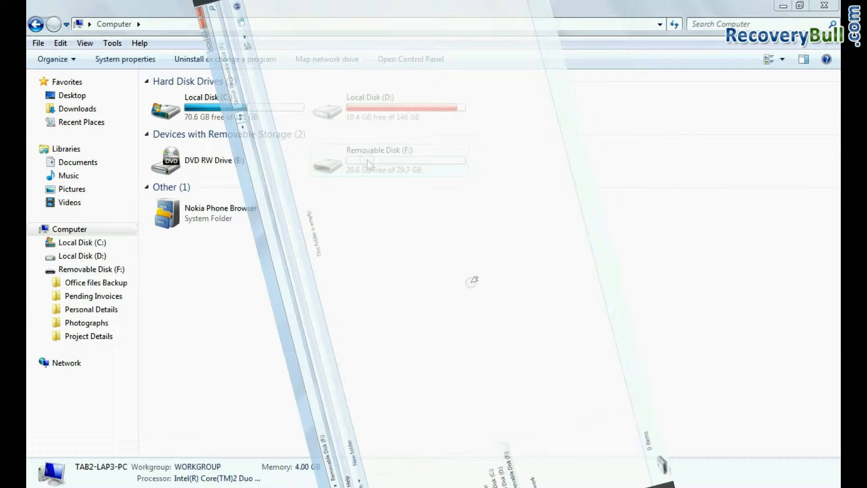
# Close the Computer drive overview so DDR Pen Drive Recovery is in view.
pyautogui.click(161, 372)
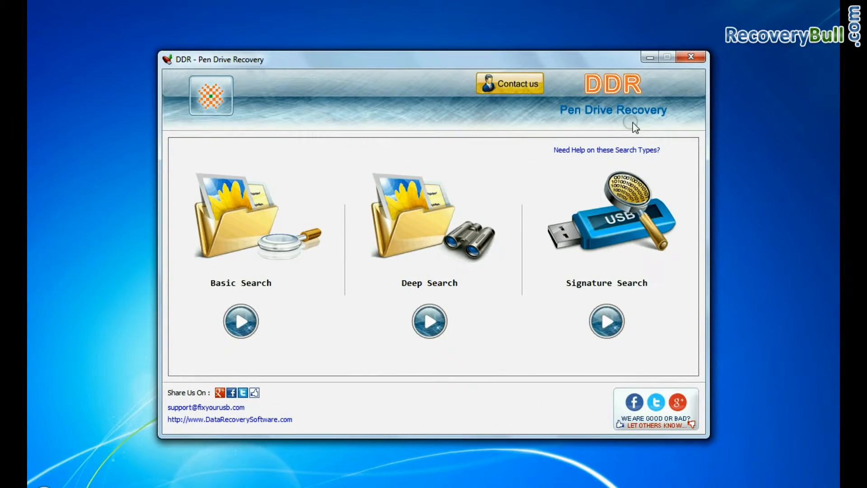
pyautogui.moveTo(548, 131)
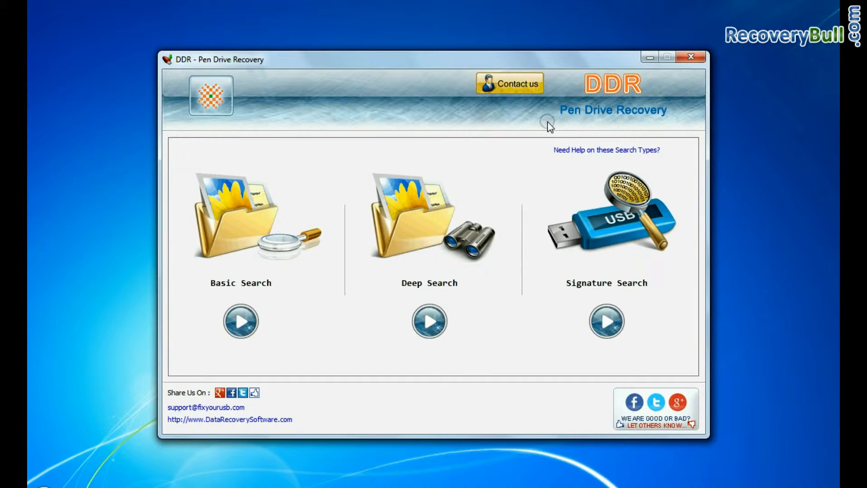
pyautogui.moveTo(434, 246)
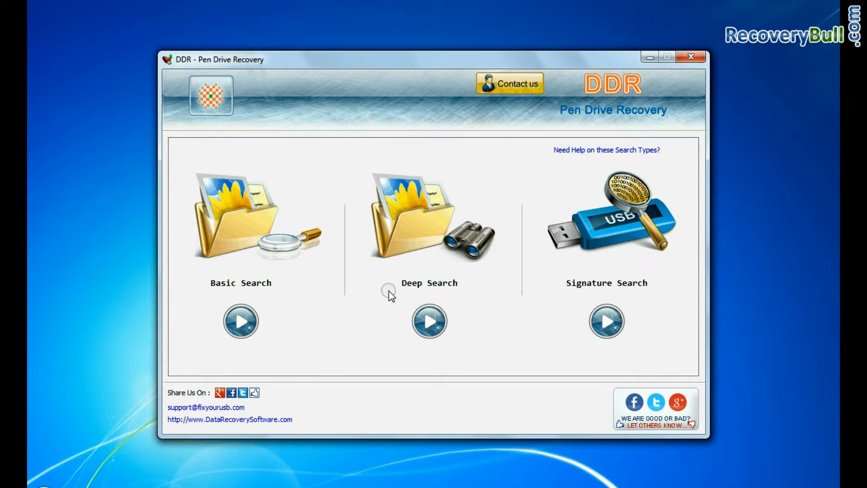
pyautogui.moveTo(653, 292)
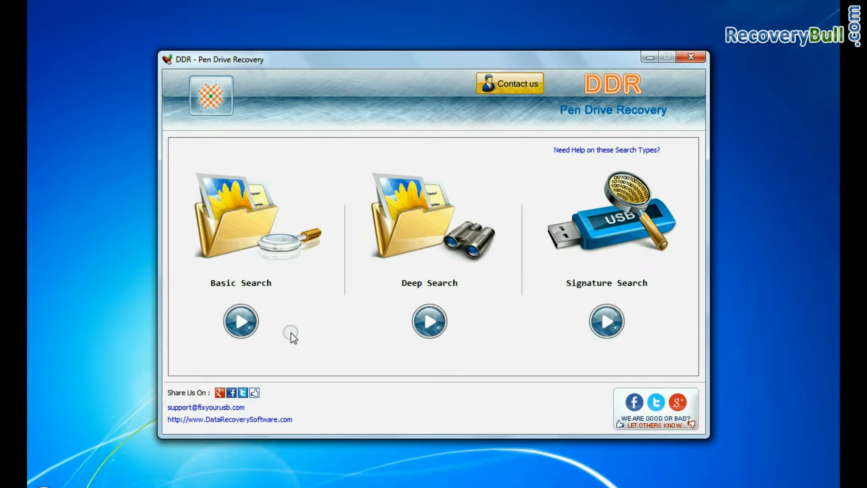
pyautogui.moveTo(260, 299)
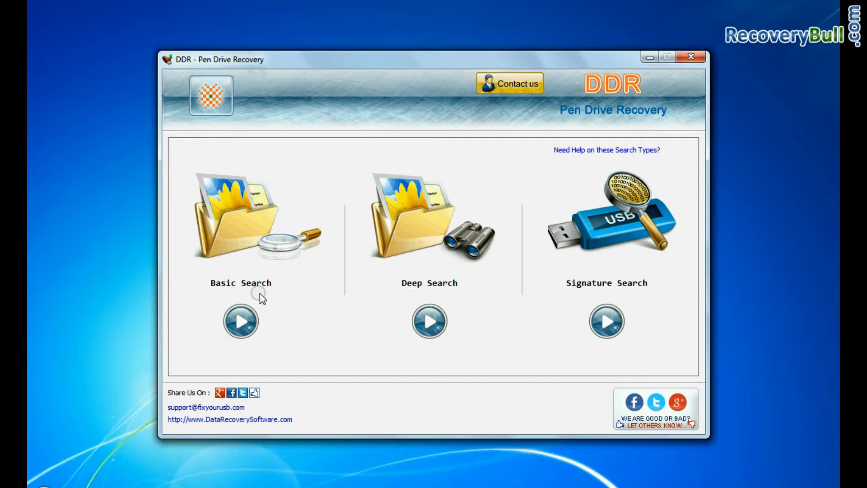
# Start Basic Search and pick the removable pen drive's FAT32 partition to scan.
pyautogui.click(240, 321)
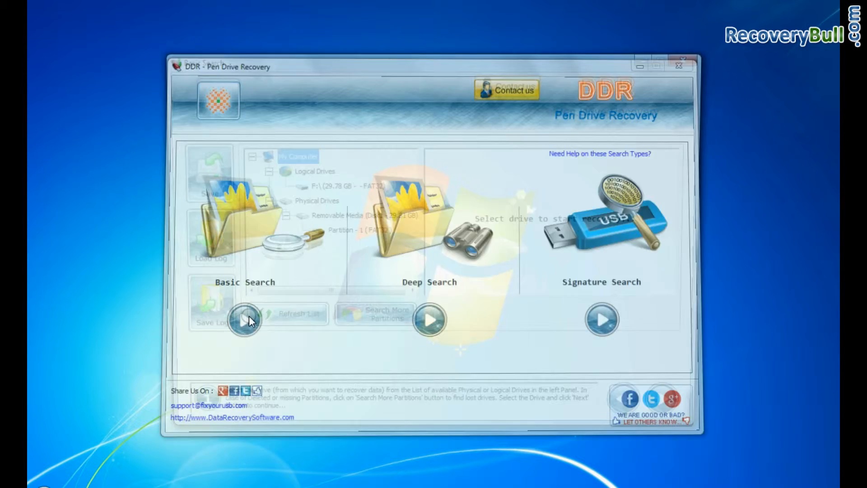
pyautogui.click(243, 321)
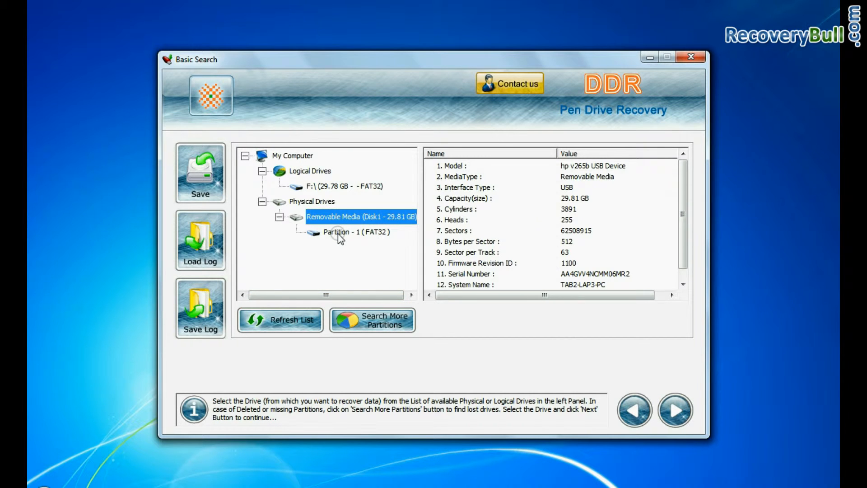
pyautogui.click(356, 231)
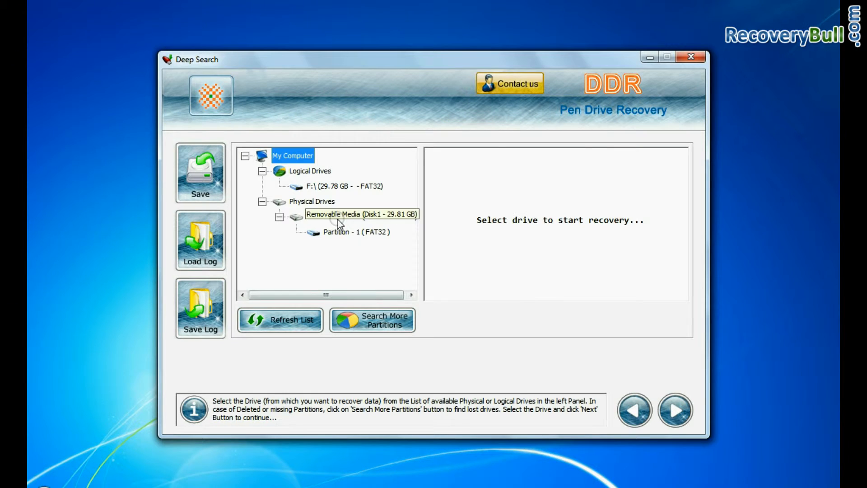
# Run a Deep Search scan on Removable Media > Partition - 1 (FAT32).
pyautogui.click(358, 216)
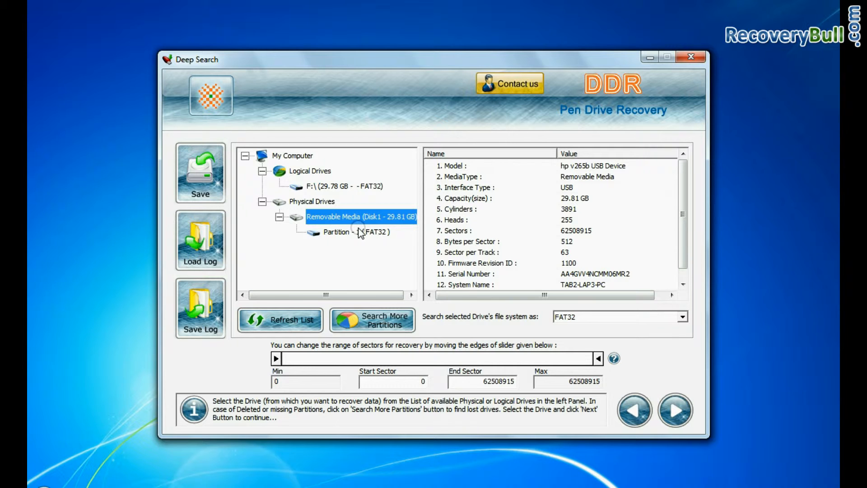
pyautogui.click(356, 233)
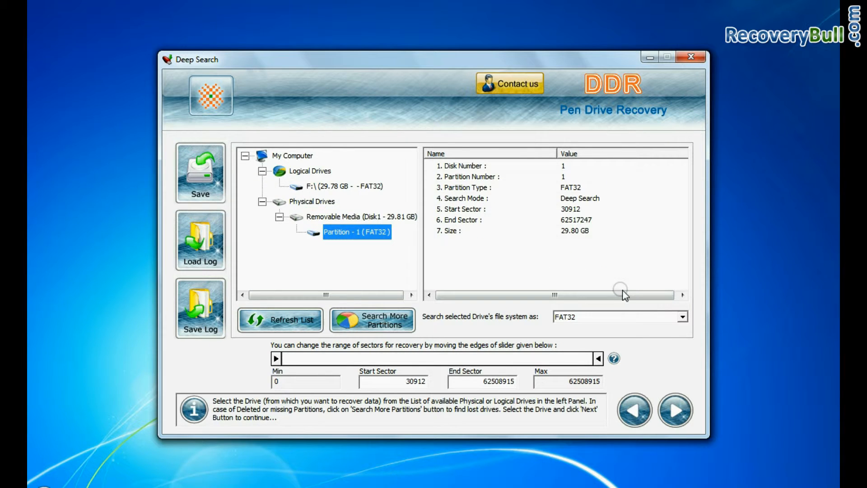
pyautogui.click(682, 316)
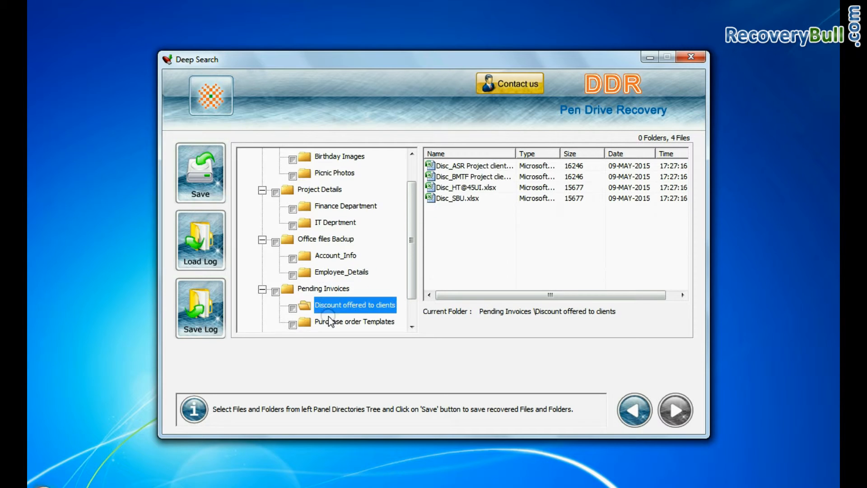
# Mark every recovered folder under Root and save them to D:\Recovered Data.
pyautogui.click(258, 161)
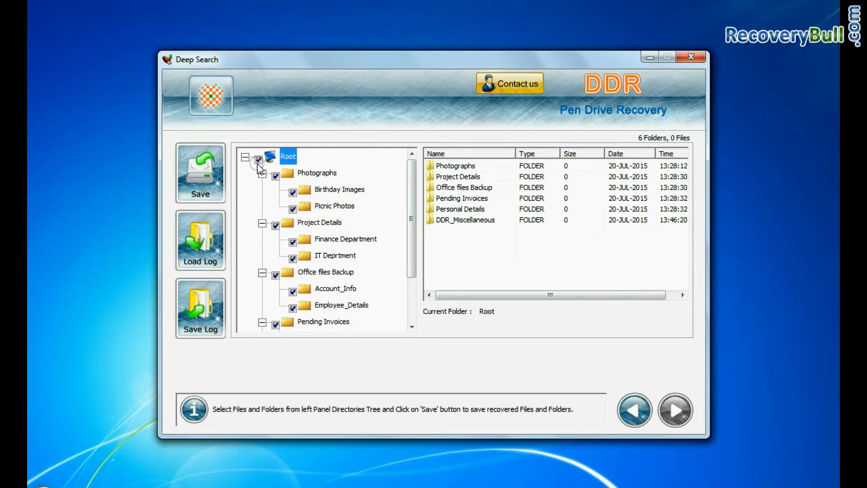
pyautogui.click(200, 171)
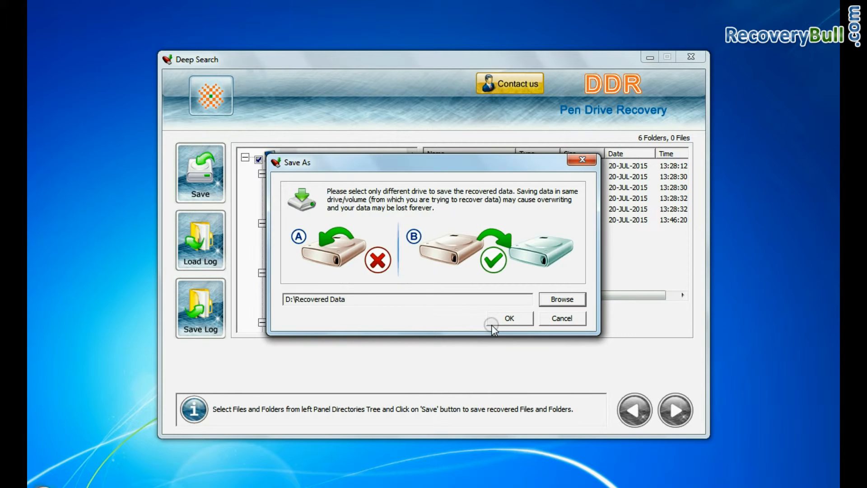
pyautogui.click(510, 318)
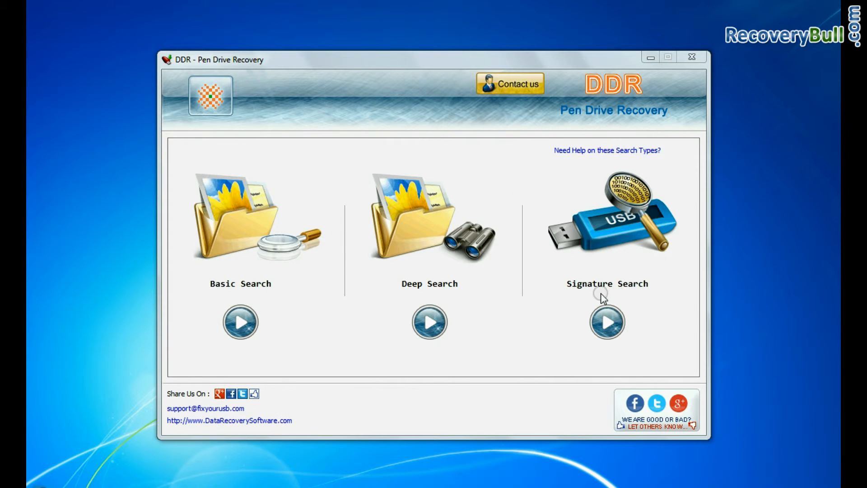
# Run a Signature Search saving to D:\Recovered Data, accepting the destination drive warning.
pyautogui.click(607, 322)
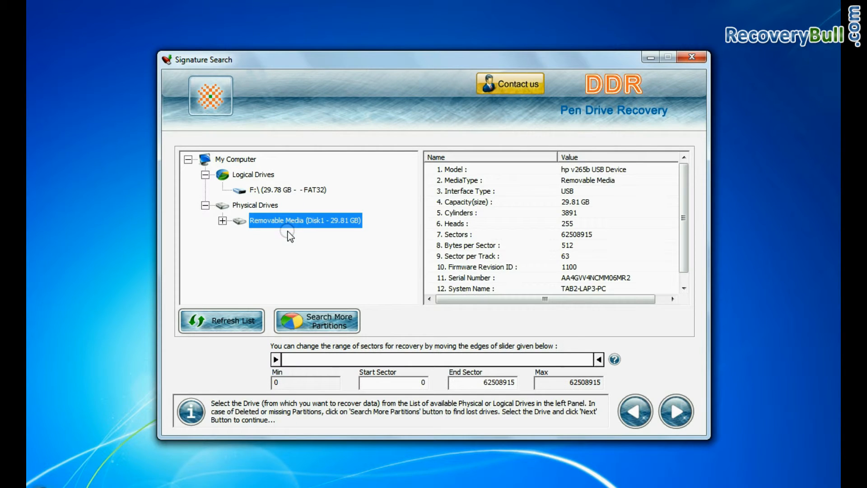
pyautogui.click(678, 411)
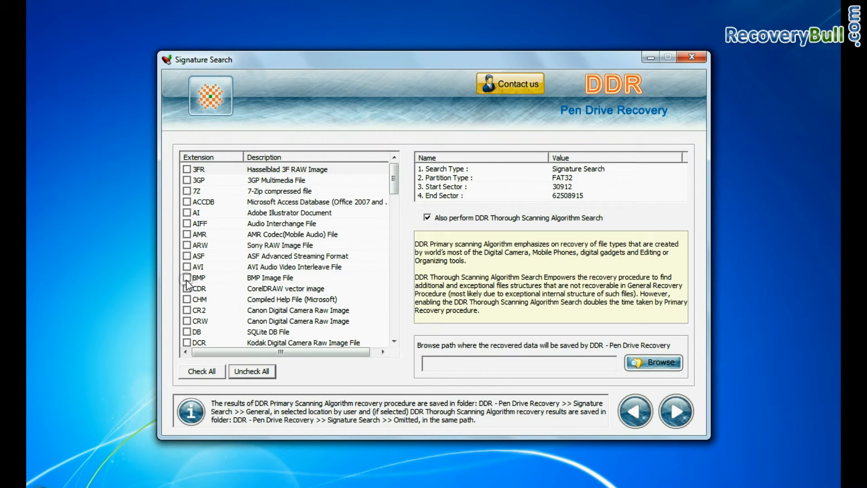
pyautogui.scroll(-3)
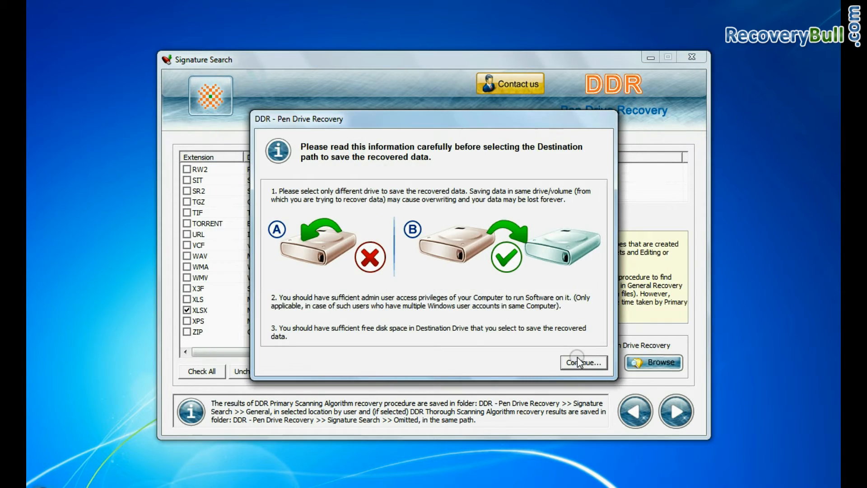
pyautogui.click(582, 362)
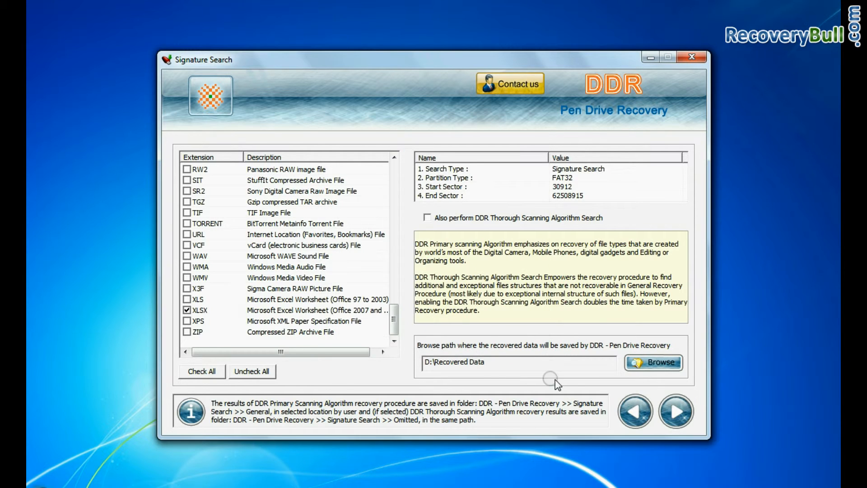
pyautogui.click(675, 411)
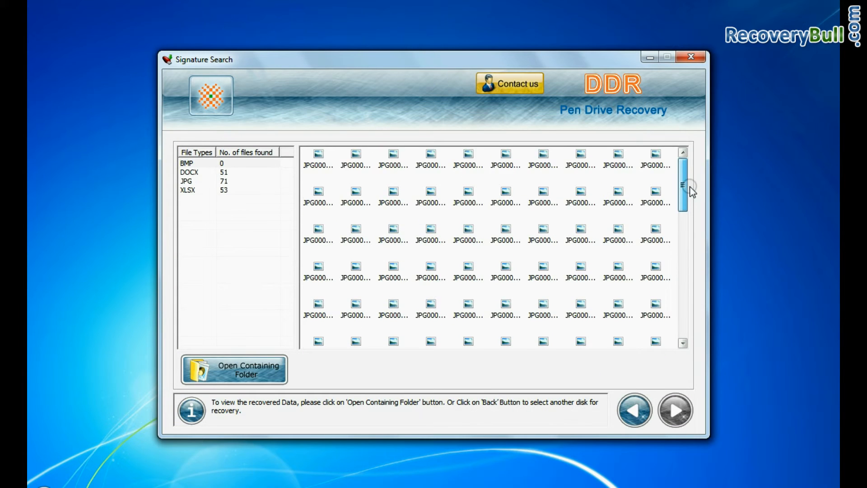
# View the recovered files in Explorer and browse into the JPG photos folder.
pyautogui.scroll(-3)
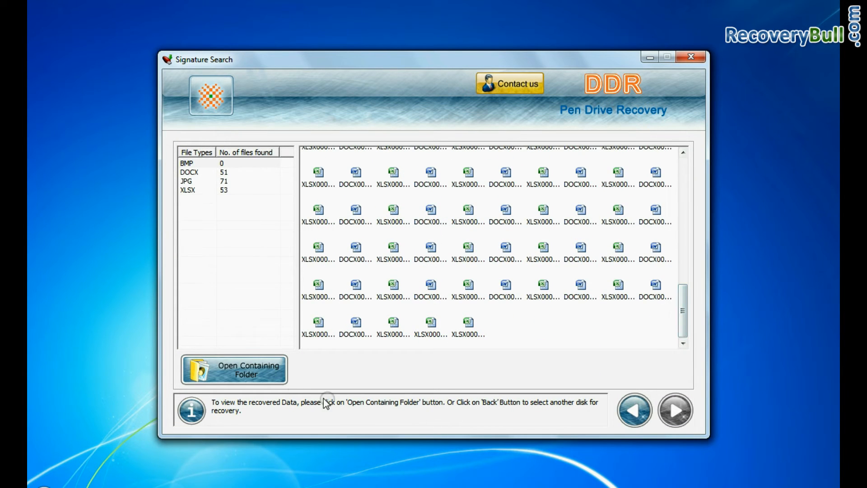
pyautogui.click(232, 369)
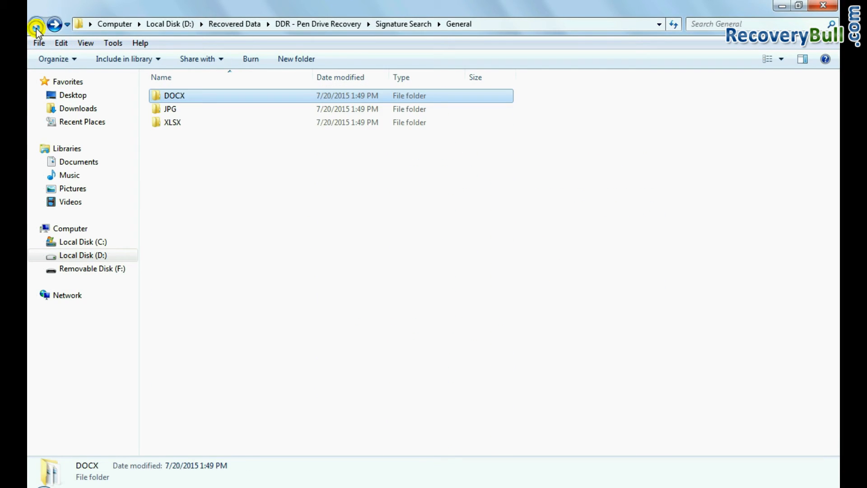
pyautogui.doubleClick(171, 108)
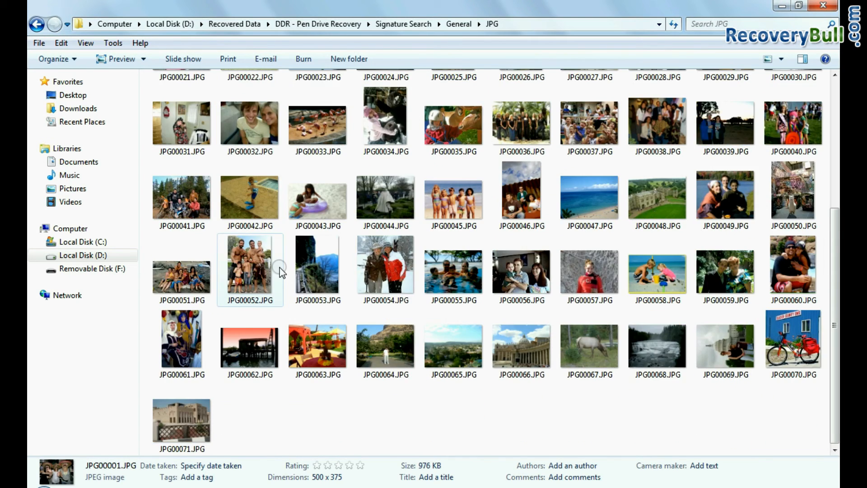